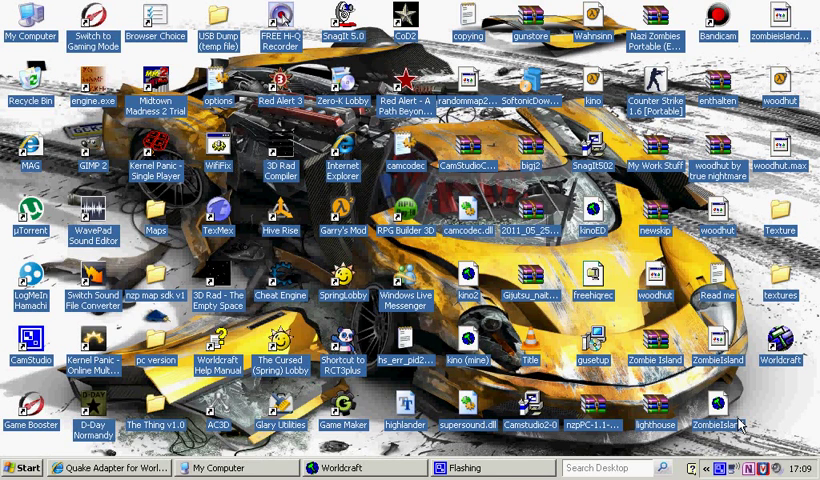
{"action": "mouse_move", "coordinate": [316, 160]}
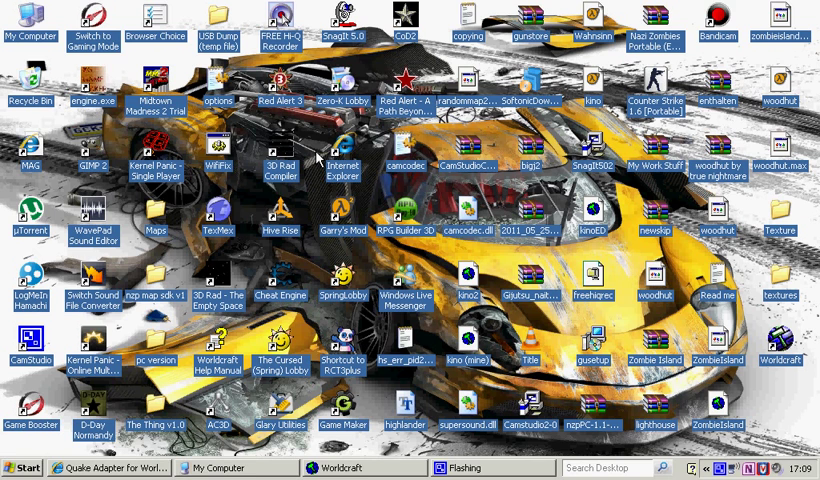
{"action": "mouse_move", "coordinate": [104, 328]}
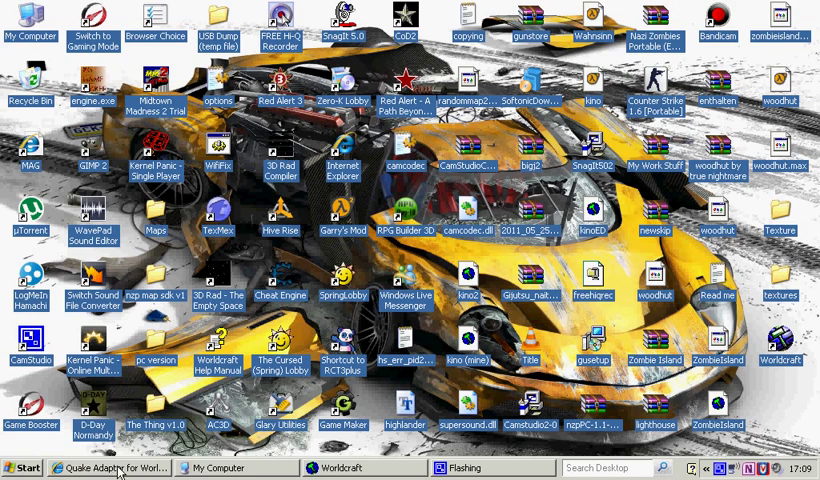
- Bring the Quake Adapter for Worldcraft 3.3 download page forward in Internet Explorer
{"action": "left_click", "coordinate": [110, 468]}
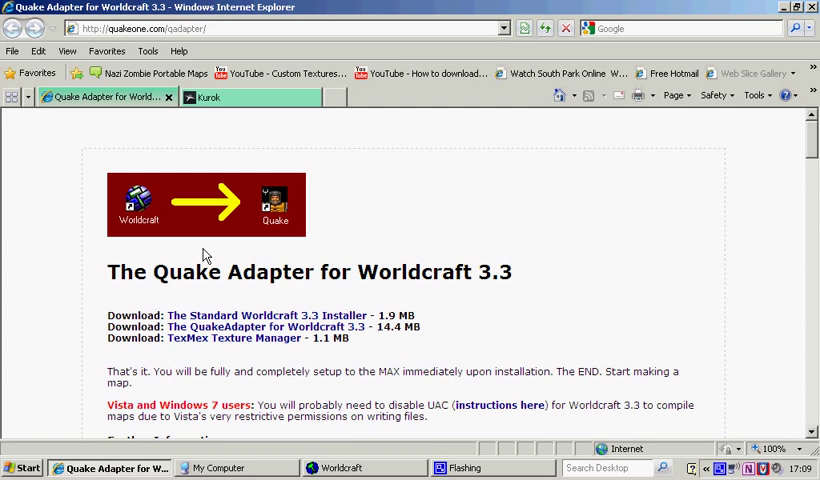
{"action": "mouse_move", "coordinate": [200, 300]}
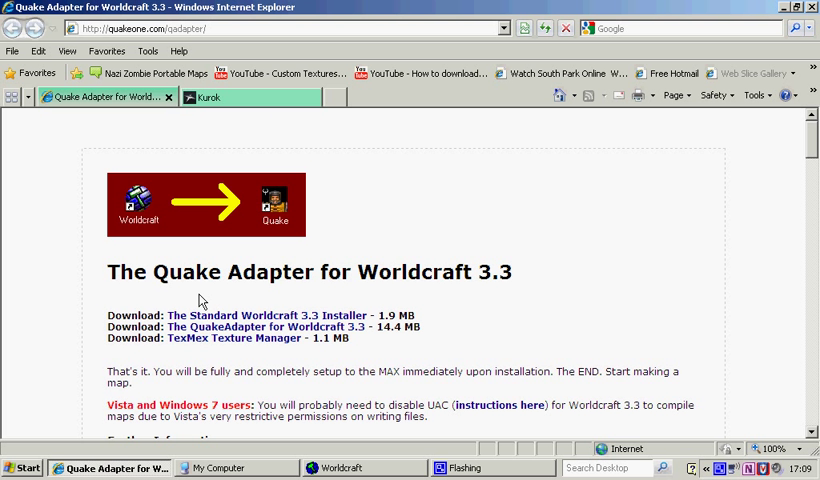
{"action": "mouse_move", "coordinate": [192, 336]}
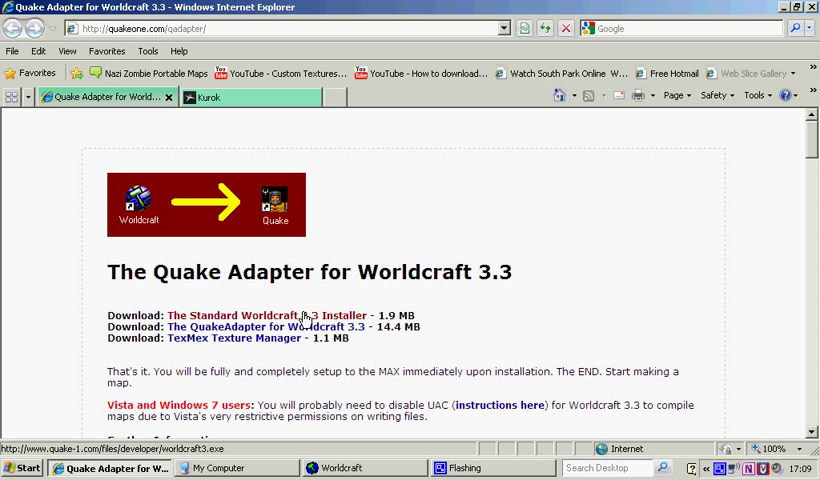
{"action": "mouse_move", "coordinate": [318, 328]}
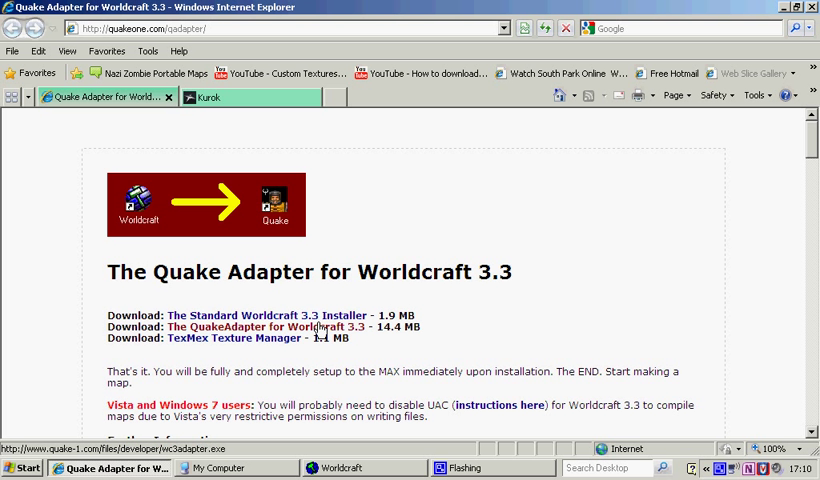
{"action": "mouse_move", "coordinate": [318, 328]}
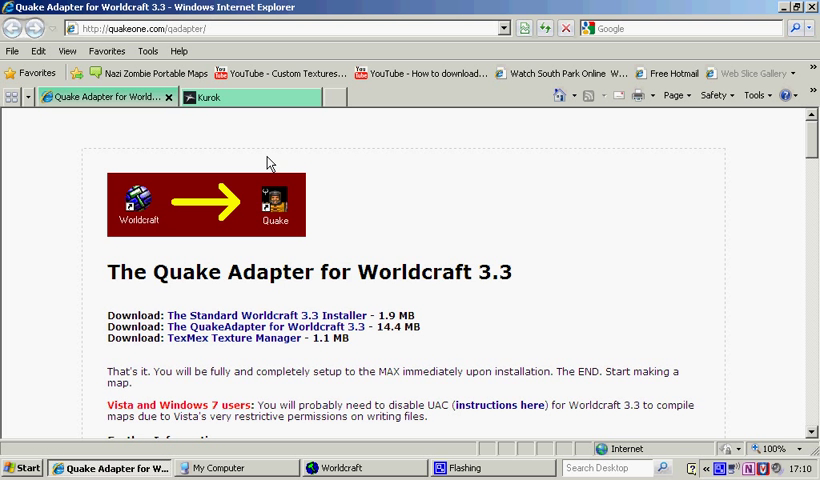
- Review the Kurok Files page's SDK downloads, then bring the Local Disk (C:) window forward
{"action": "left_click", "coordinate": [210, 96]}
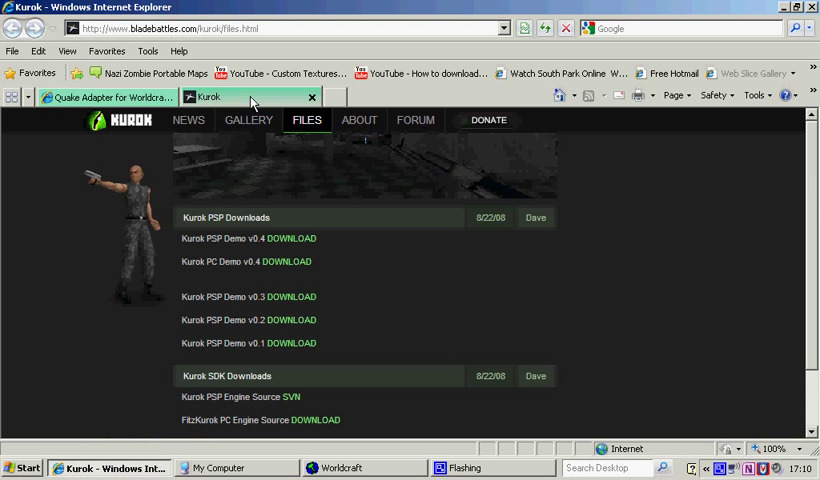
{"action": "scroll", "scroll_direction": "down", "scroll_amount": 3}
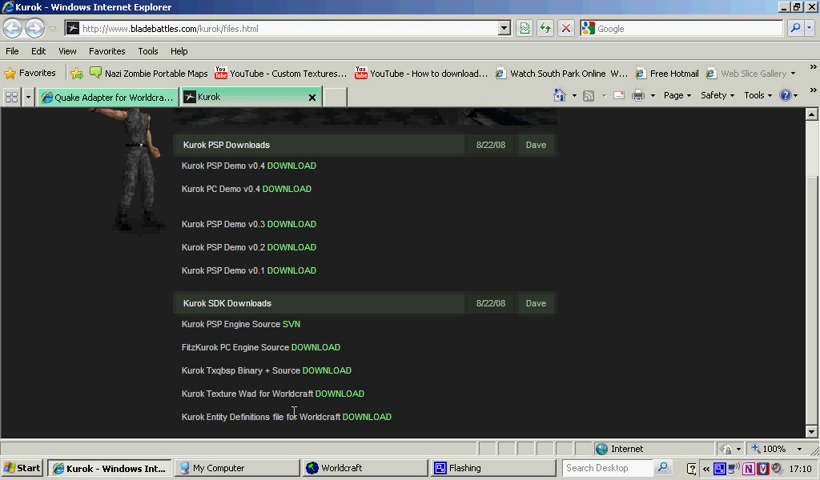
{"action": "left_click", "coordinate": [224, 468]}
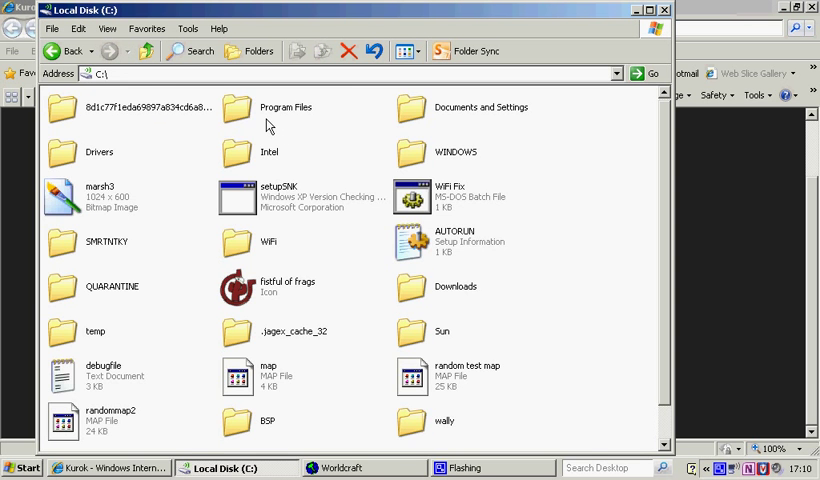
- Navigate into C:\Program Files\Worldcraft
{"action": "double_click", "coordinate": [286, 108]}
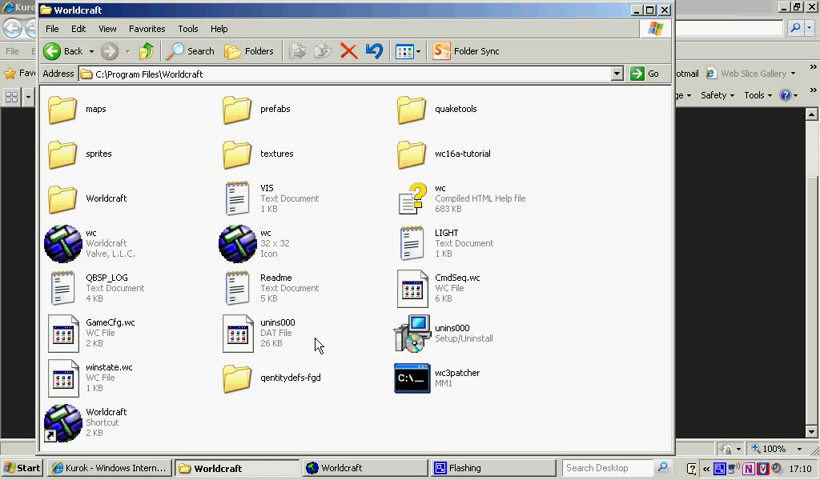
{"action": "left_click", "coordinate": [404, 384]}
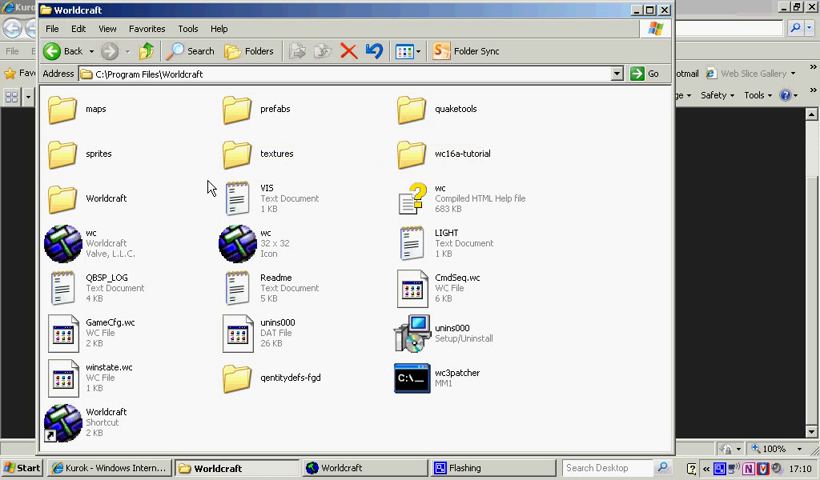
{"action": "mouse_move", "coordinate": [118, 178]}
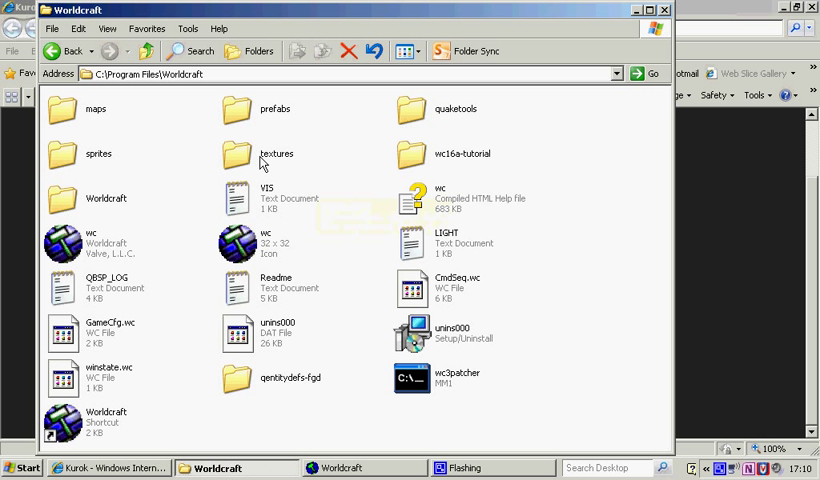
- Browse the Worldcraft textures folder's WAD files and select the all-wads-to-hlwad script
{"action": "double_click", "coordinate": [276, 152]}
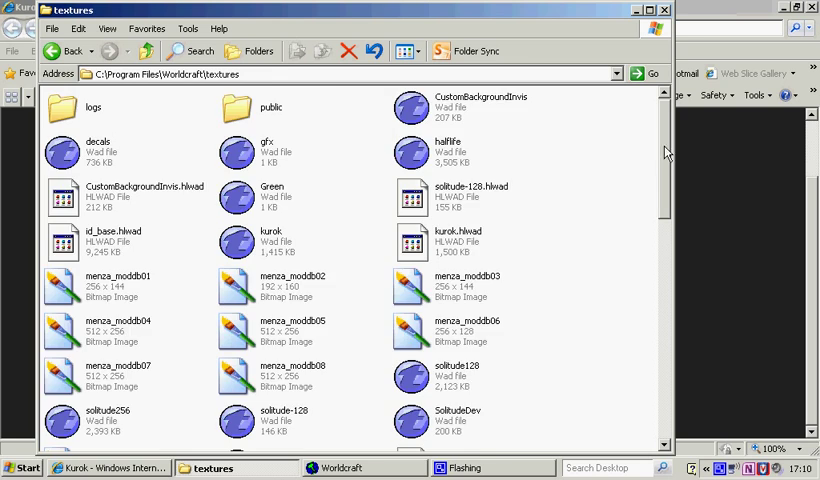
{"action": "scroll", "scroll_direction": "down", "scroll_amount": 3}
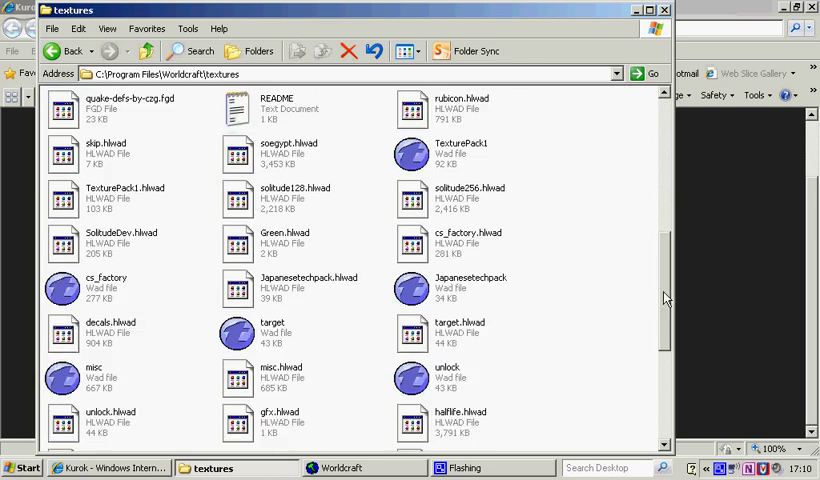
{"action": "scroll", "scroll_direction": "down", "scroll_amount": 3}
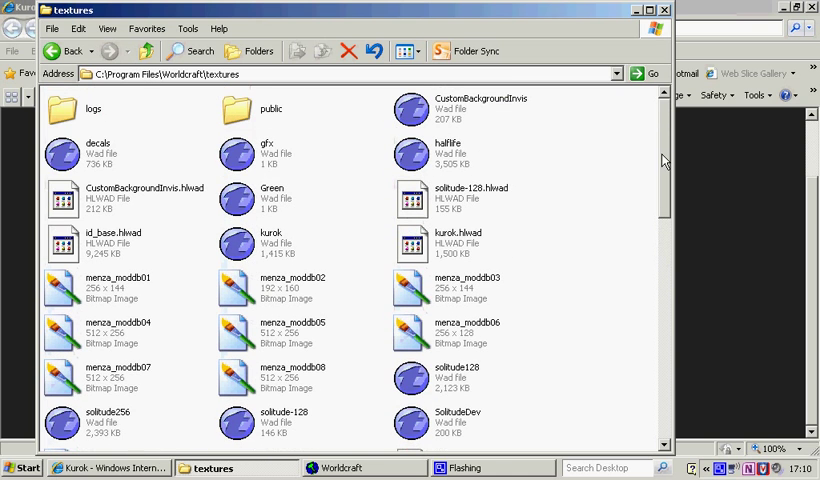
{"action": "mouse_move", "coordinate": [226, 210]}
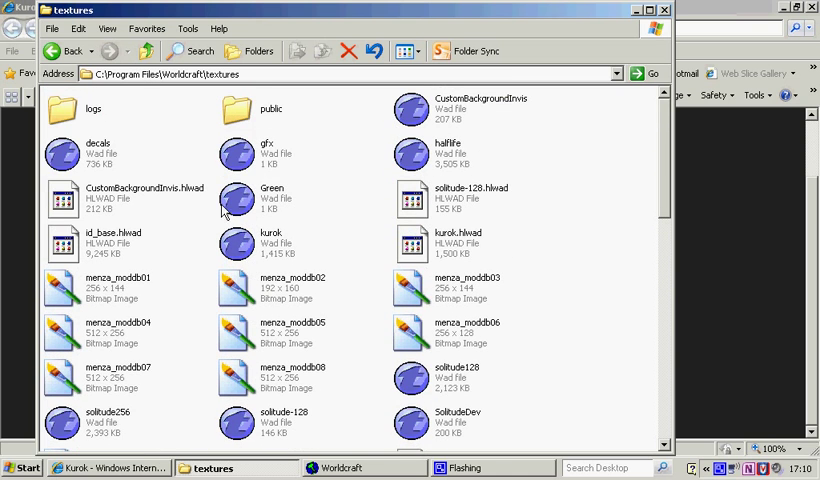
{"action": "left_click", "coordinate": [270, 238]}
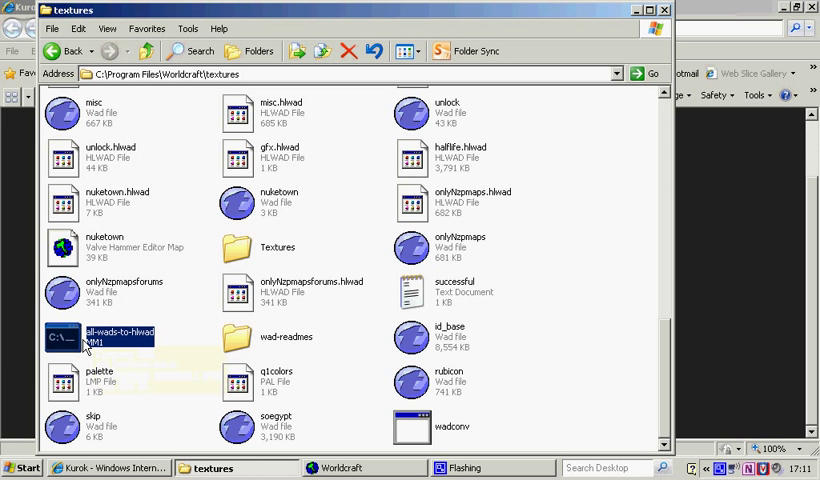
{"action": "mouse_move", "coordinate": [216, 328]}
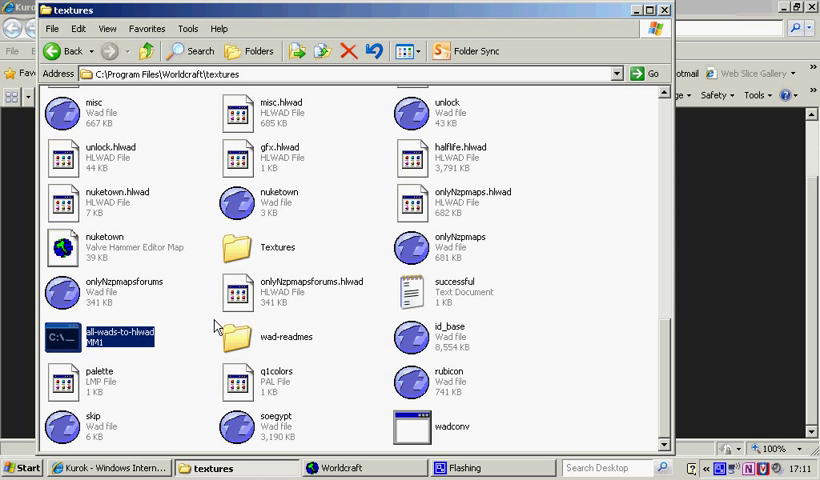
{"action": "mouse_move", "coordinate": [134, 348]}
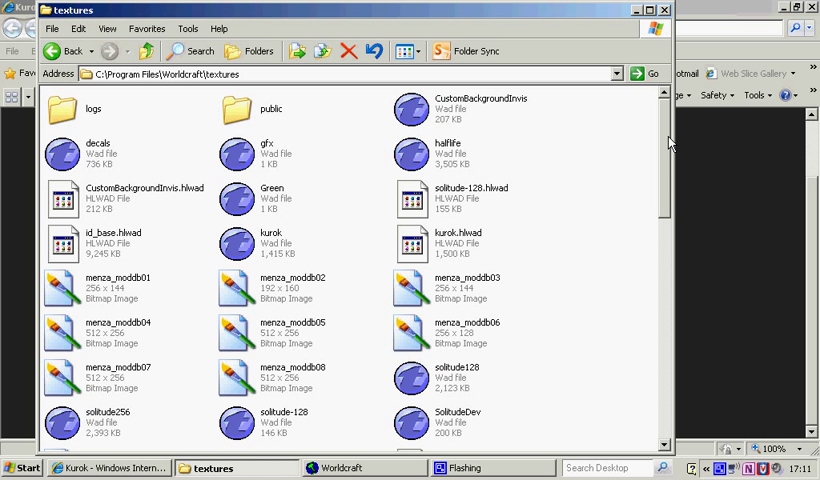
{"action": "mouse_move", "coordinate": [596, 136]}
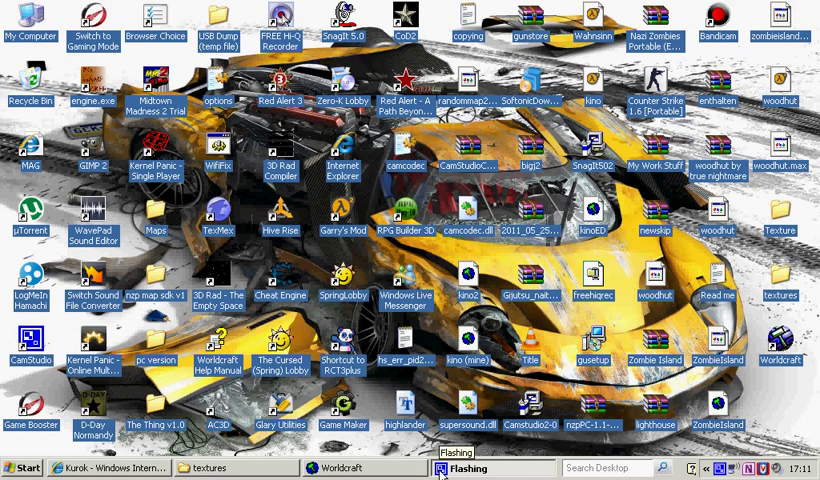
- Switch to Worldcraft and bring up the Configure Worldcraft options dialog
{"action": "left_click", "coordinate": [322, 468]}
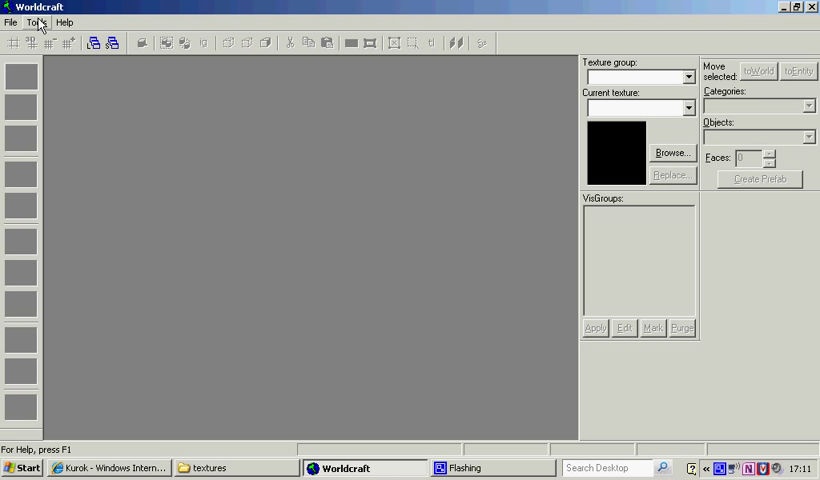
{"action": "left_click", "coordinate": [36, 22]}
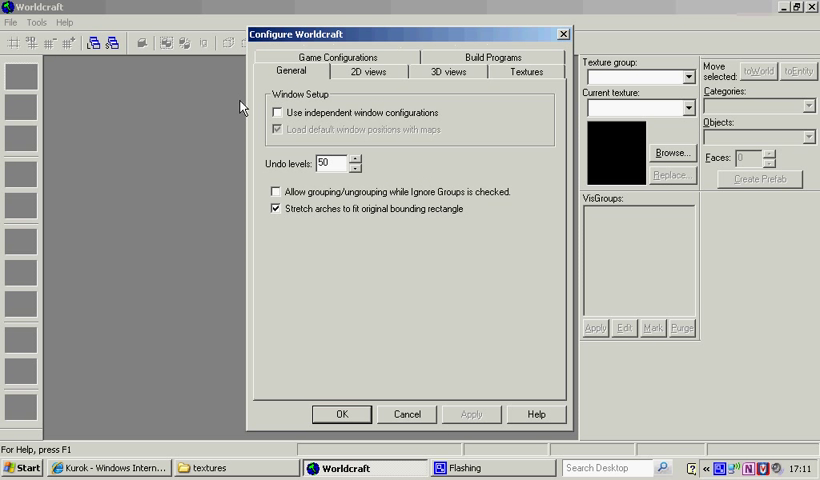
- Add a new game configuration named NZP in Edit Game Configurations
{"action": "left_click", "coordinate": [336, 72]}
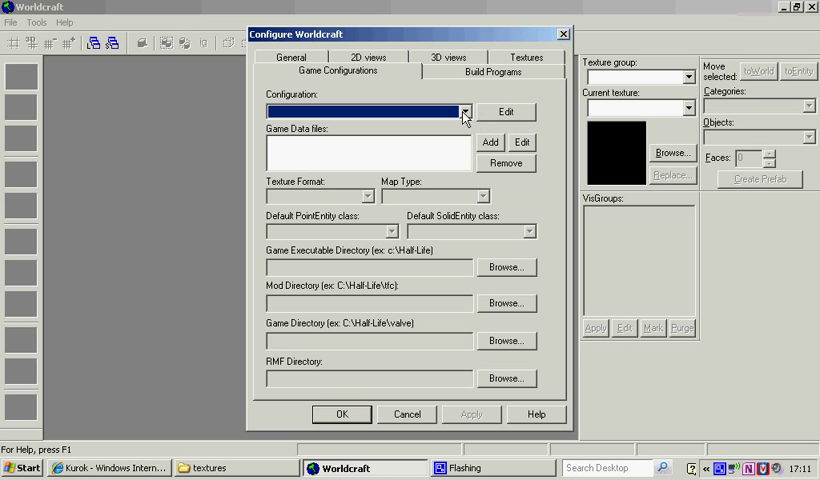
{"action": "mouse_move", "coordinate": [480, 108]}
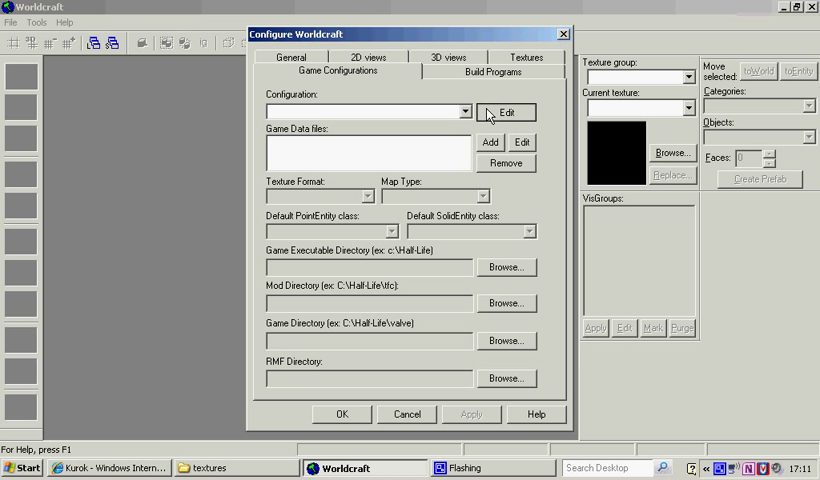
{"action": "left_click", "coordinate": [508, 112]}
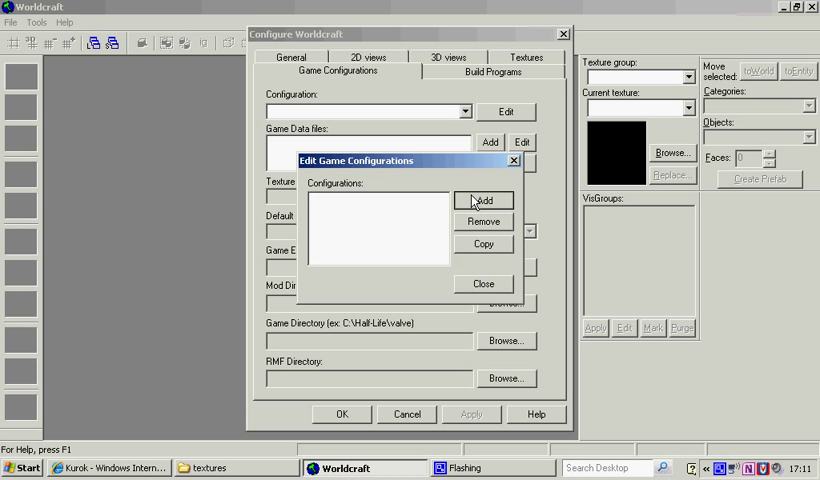
{"action": "left_click", "coordinate": [482, 200]}
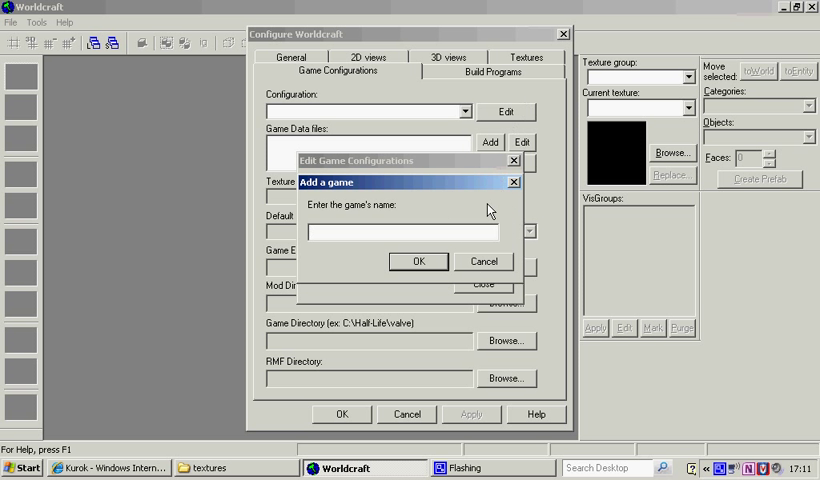
{"action": "type", "text": "NZ"}
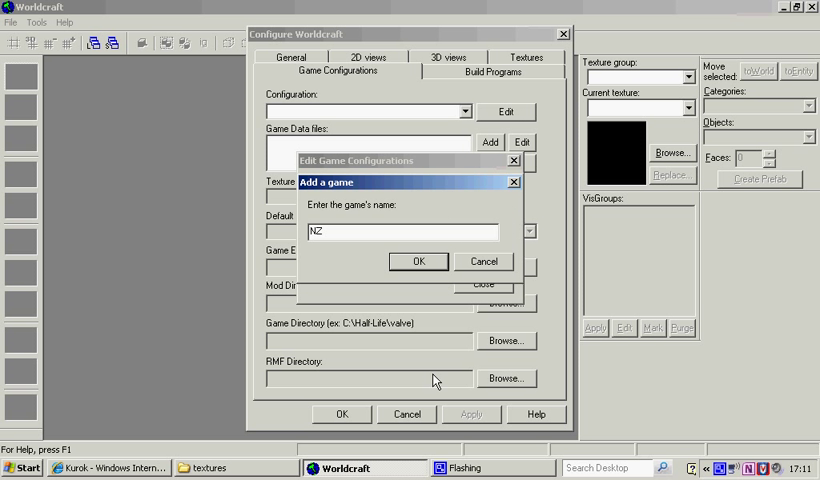
{"action": "left_click", "coordinate": [420, 260]}
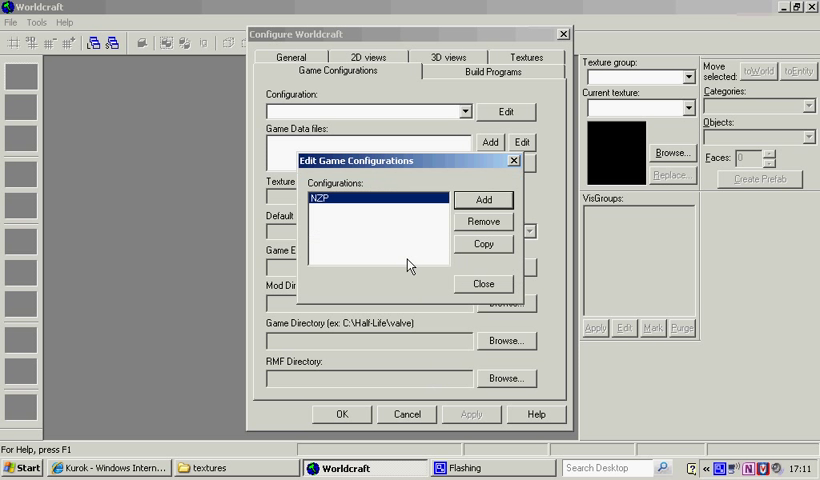
{"action": "mouse_move", "coordinate": [478, 292]}
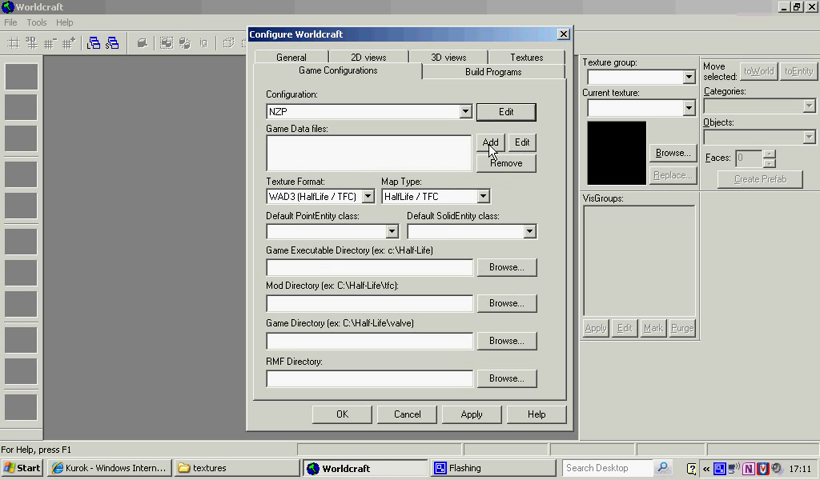
{"action": "mouse_move", "coordinate": [342, 136]}
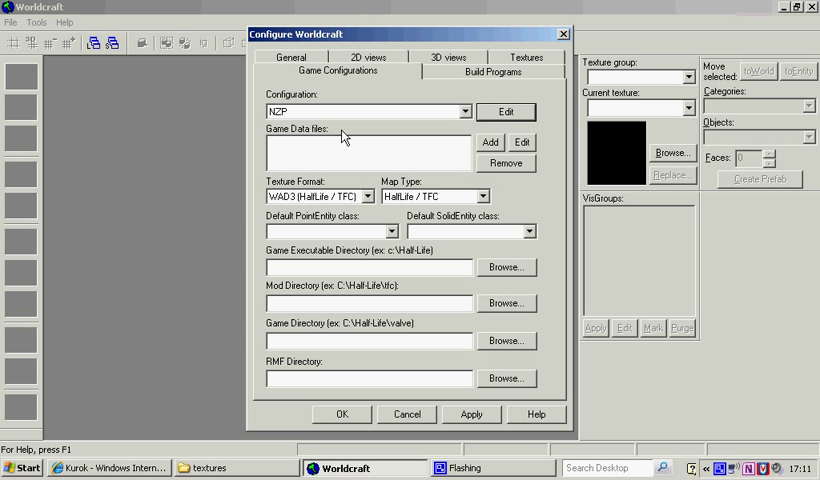
- Add nzp.fgd from the nzp map sdk v1 folder as NZP's game data file
{"action": "left_click", "coordinate": [488, 142]}
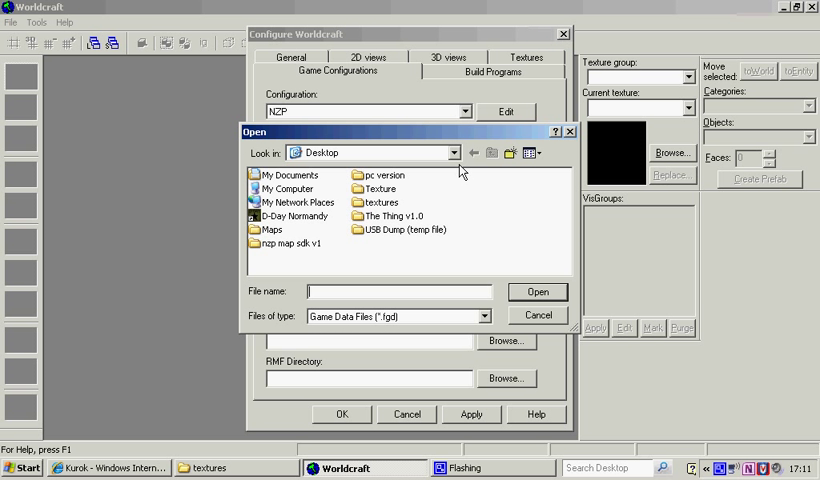
{"action": "mouse_move", "coordinate": [350, 192]}
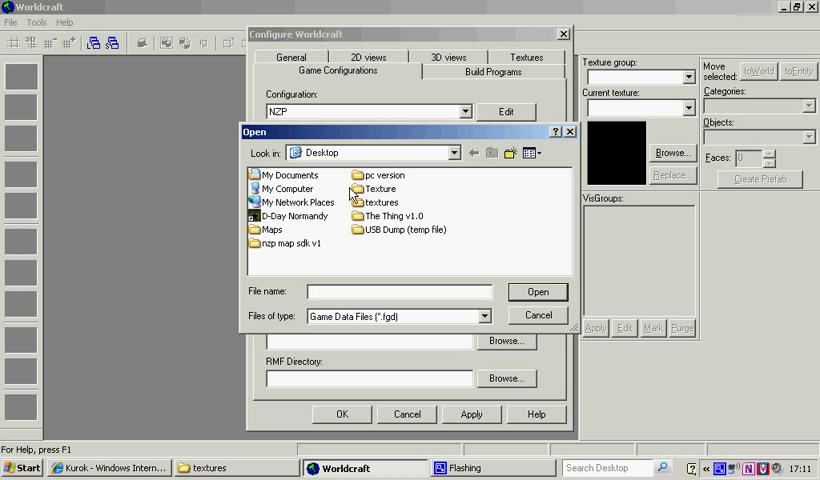
{"action": "double_click", "coordinate": [290, 244]}
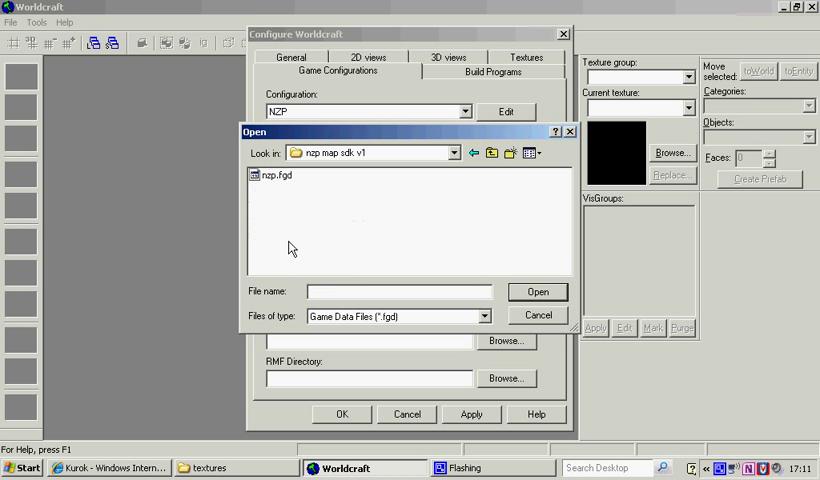
{"action": "left_click", "coordinate": [538, 292]}
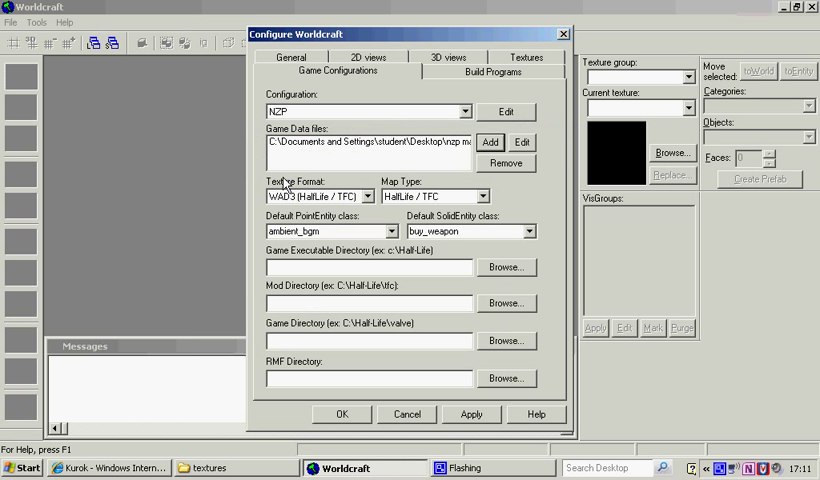
{"action": "mouse_move", "coordinate": [456, 164]}
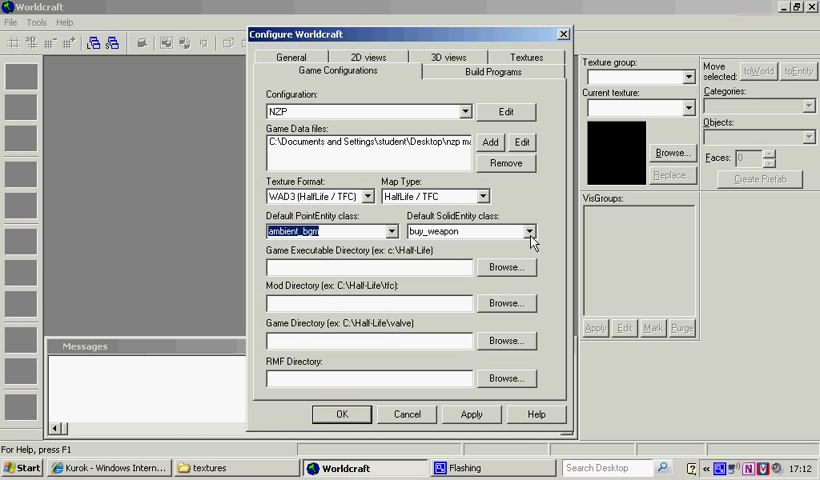
{"action": "mouse_move", "coordinate": [464, 272]}
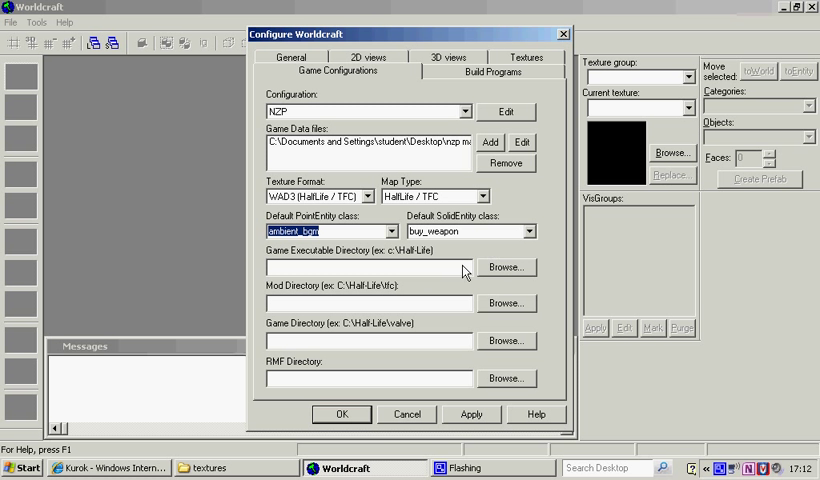
- Point the game executable and mod directories to the nzp pc version folder
{"action": "left_click", "coordinate": [508, 268]}
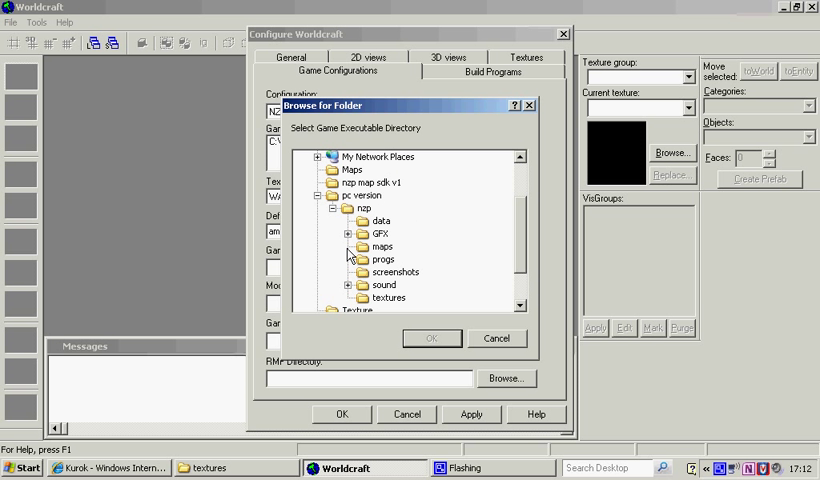
{"action": "mouse_move", "coordinate": [344, 216]}
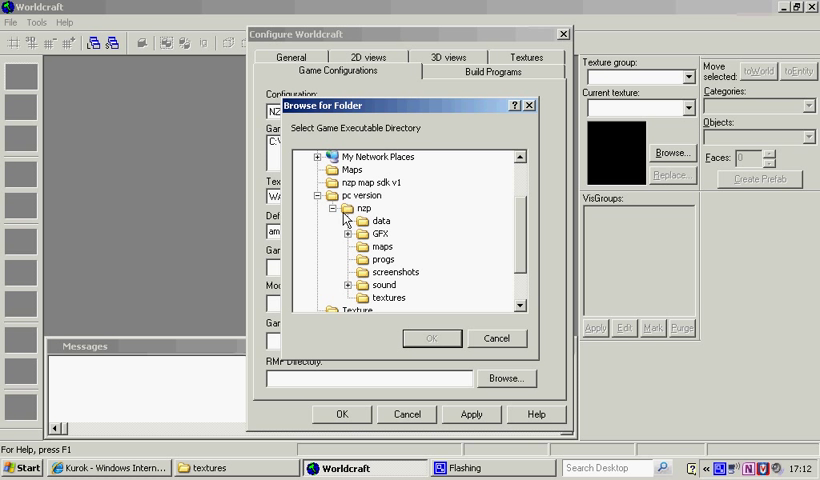
{"action": "left_click", "coordinate": [364, 208]}
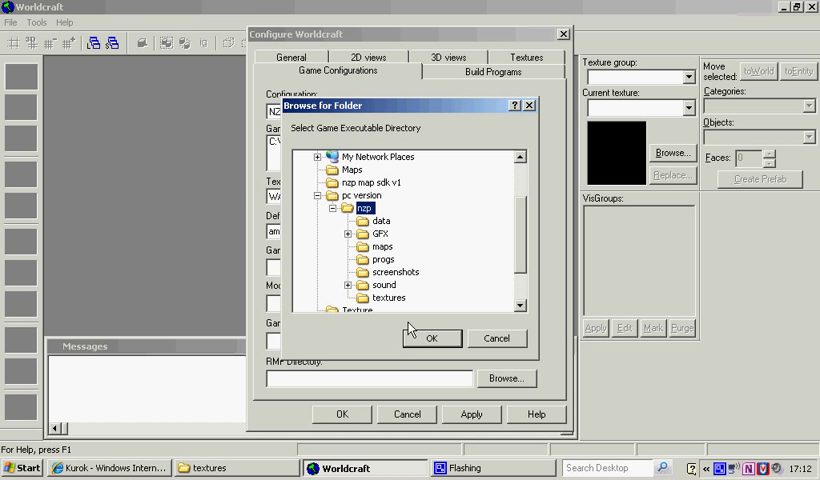
{"action": "left_click", "coordinate": [432, 338]}
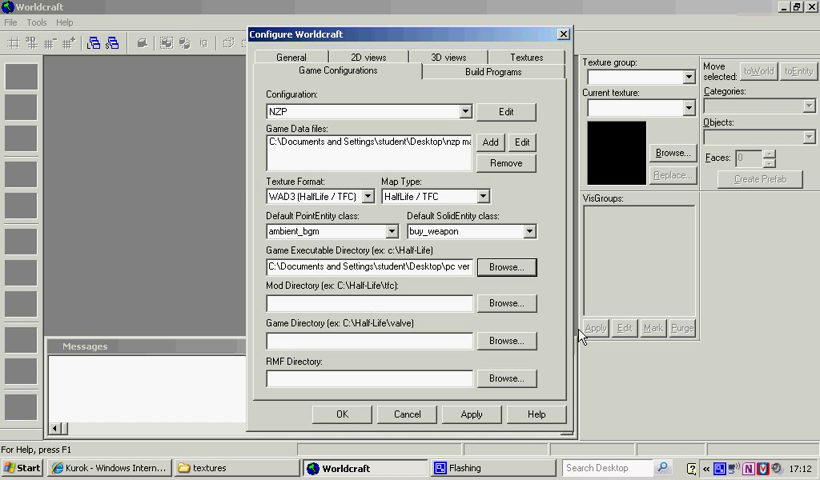
{"action": "left_click", "coordinate": [508, 268]}
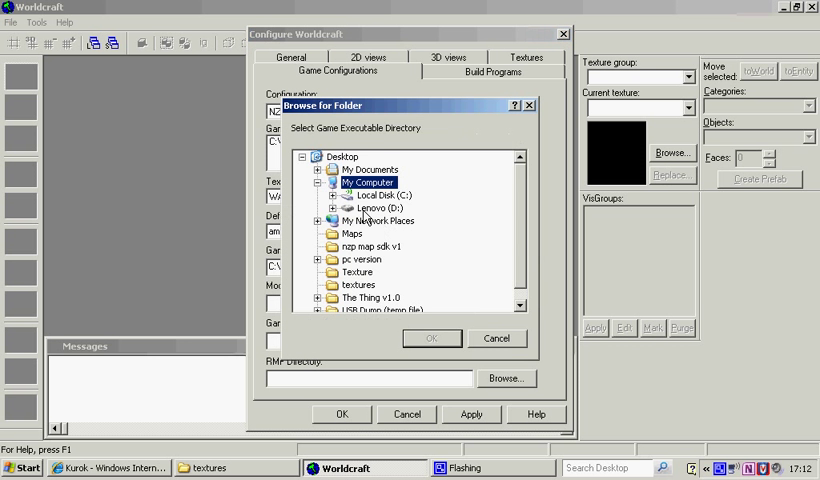
{"action": "left_click", "coordinate": [320, 260]}
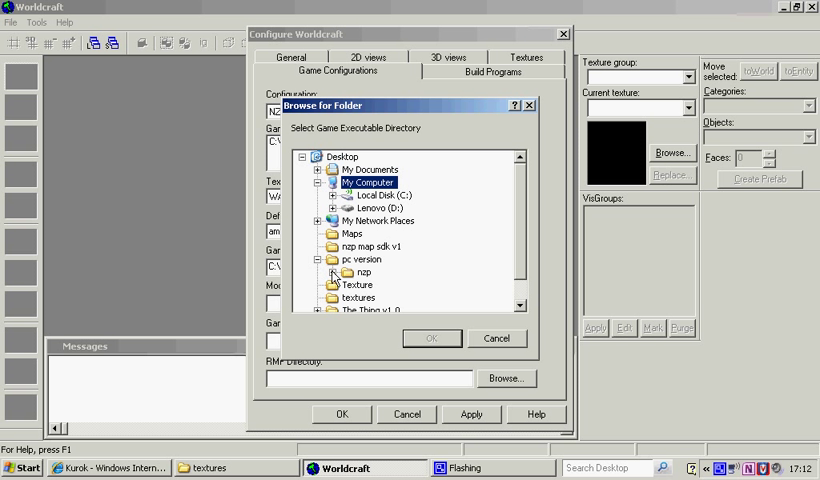
{"action": "left_click", "coordinate": [432, 338]}
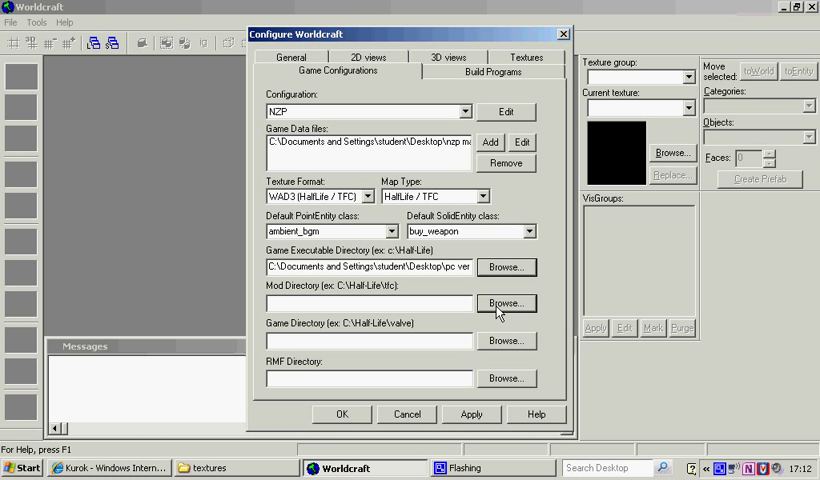
{"action": "left_click", "coordinate": [508, 304]}
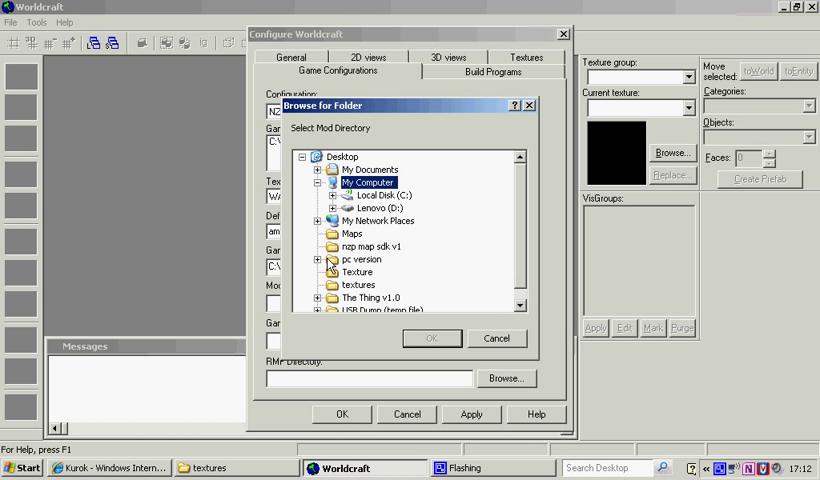
{"action": "left_click", "coordinate": [318, 260]}
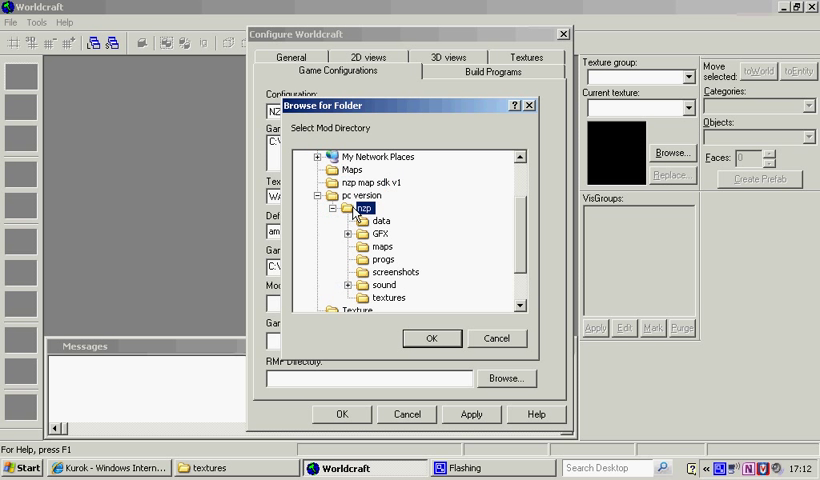
{"action": "left_click", "coordinate": [432, 338]}
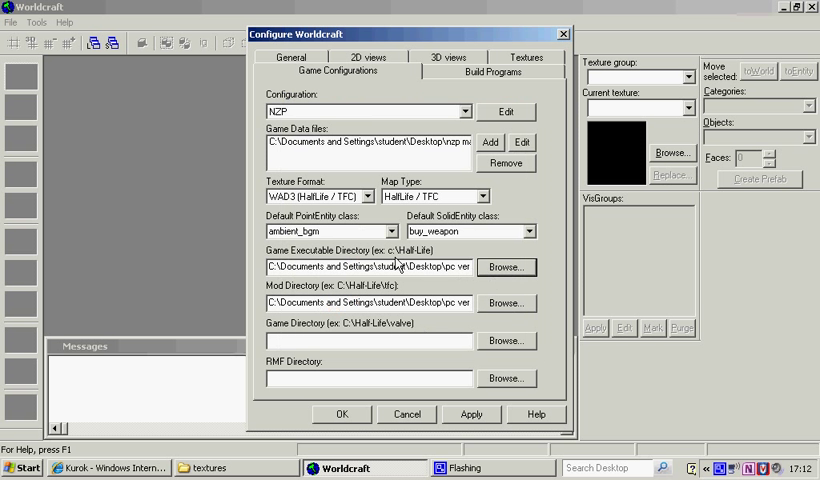
{"action": "left_click", "coordinate": [508, 268]}
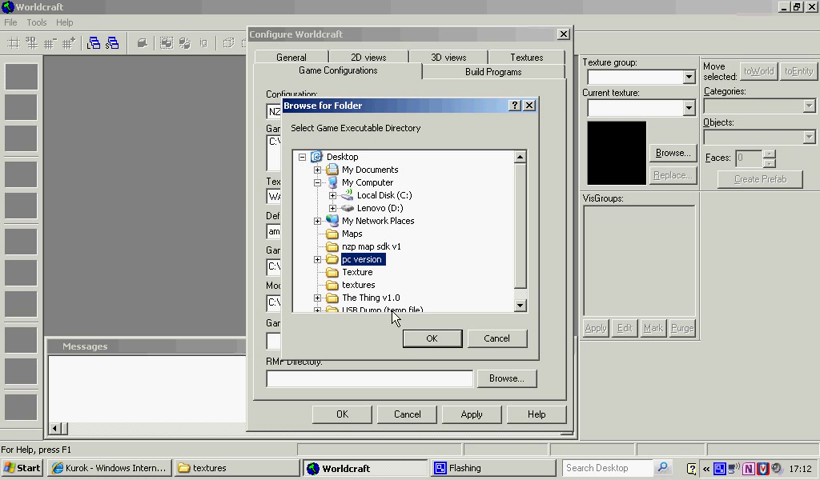
{"action": "left_click", "coordinate": [432, 338]}
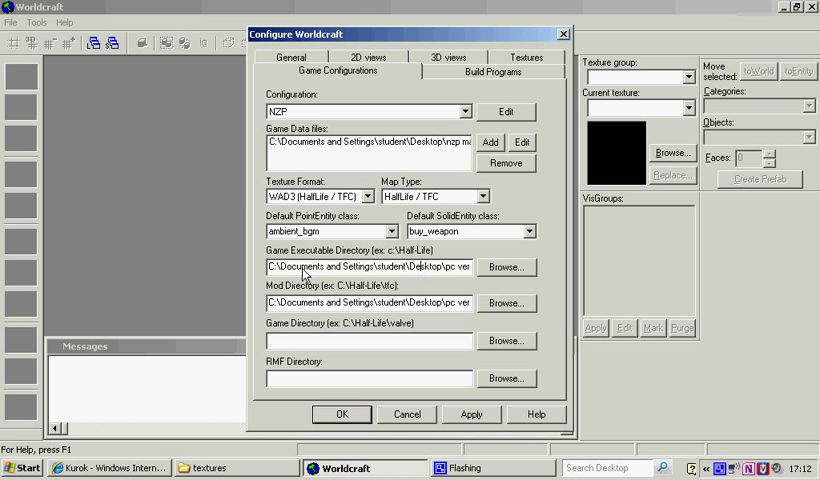
{"action": "mouse_move", "coordinate": [382, 252]}
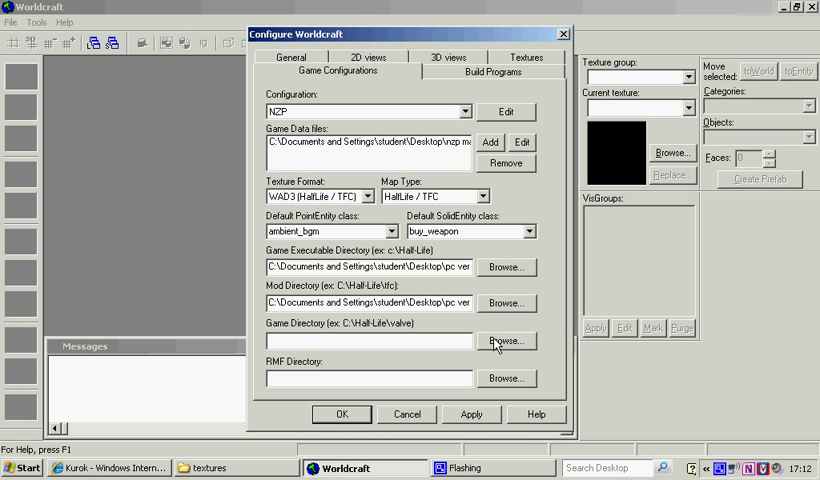
- Set the game directory to nzp and the RMF map directory to Desktop Maps
{"action": "left_click", "coordinate": [506, 340]}
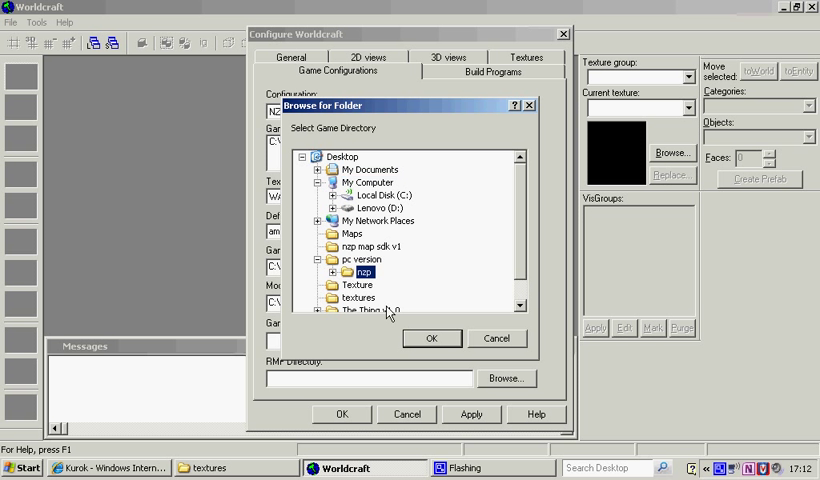
{"action": "left_click", "coordinate": [432, 338]}
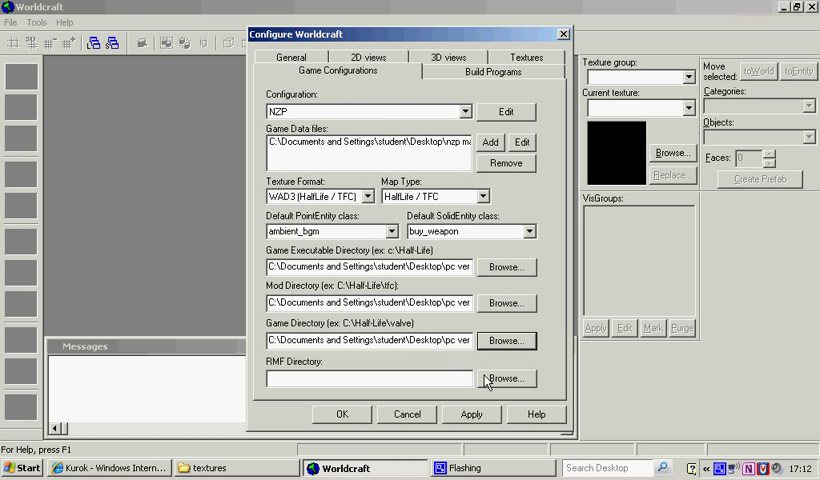
{"action": "left_click", "coordinate": [508, 340]}
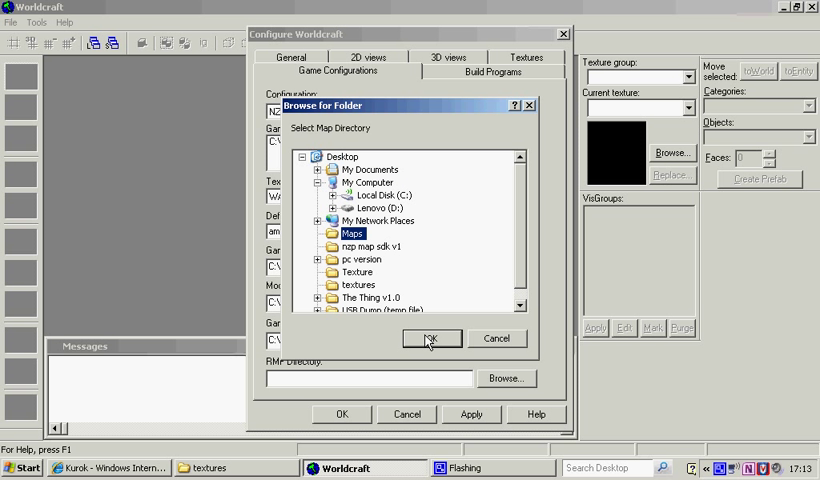
{"action": "left_click", "coordinate": [432, 338]}
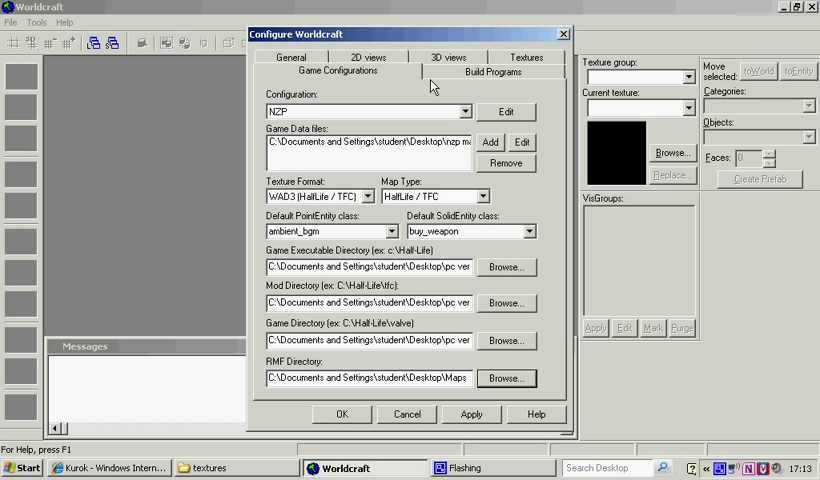
{"action": "mouse_move", "coordinate": [428, 82]}
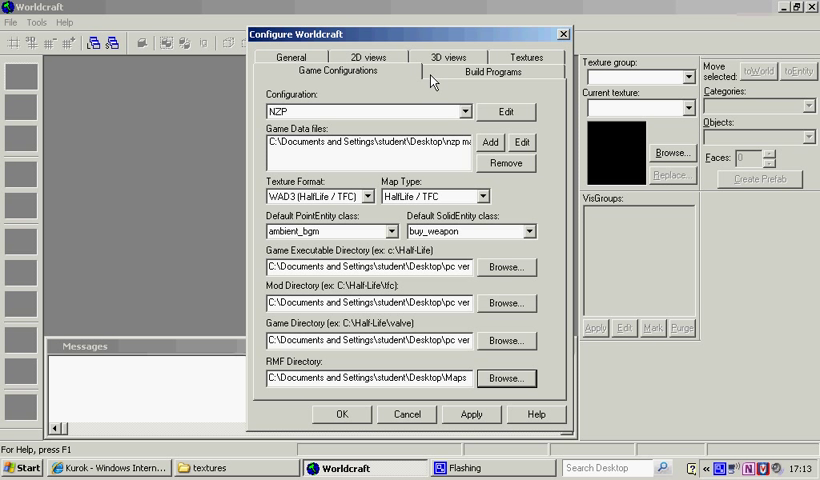
- In Build Programs, choose Nazi Zombies Portable from the pc version folder as the game executable
{"action": "left_click", "coordinate": [492, 72]}
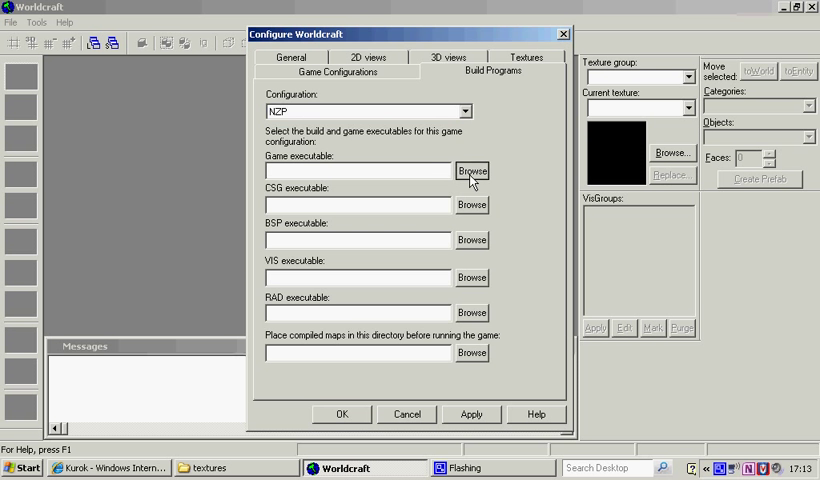
{"action": "left_click", "coordinate": [470, 170]}
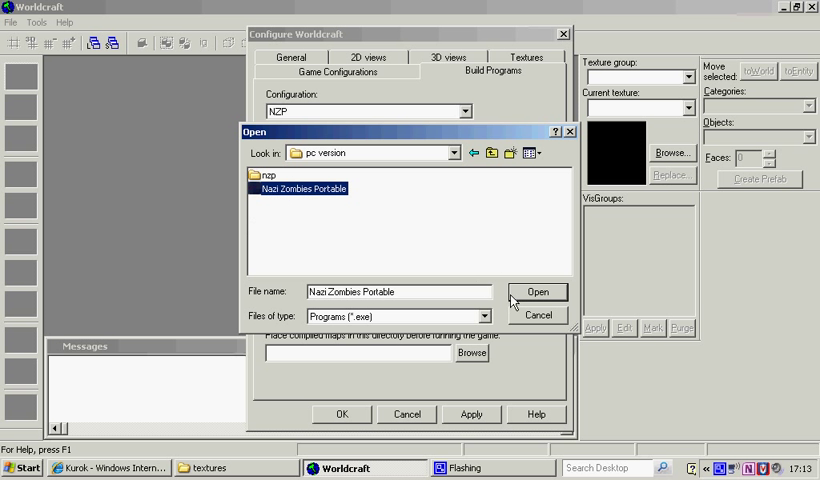
{"action": "left_click", "coordinate": [538, 292]}
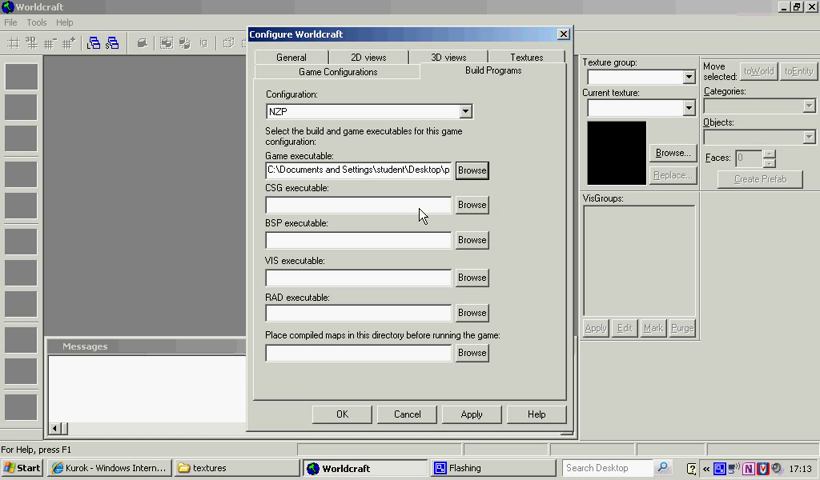
{"action": "mouse_move", "coordinate": [424, 304]}
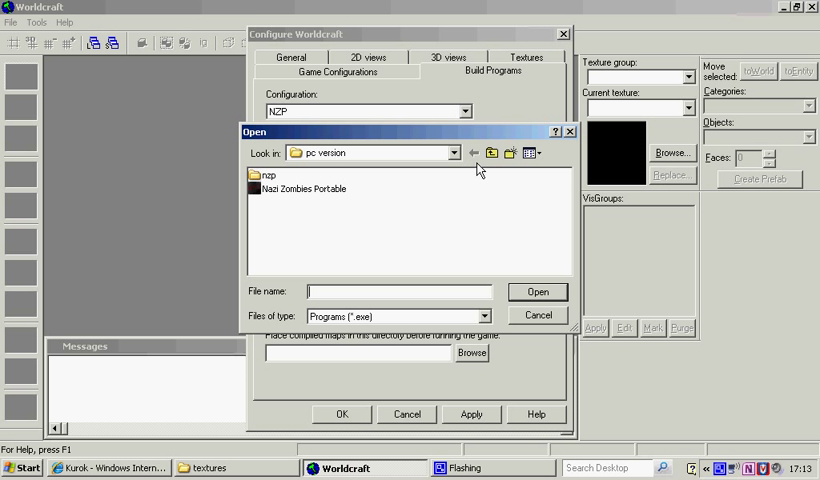
- Point the CSG, BSP and VIS executables at the Program Files\Worldcraft\quaketools compilers (nomapversion for CSG)
{"action": "left_click", "coordinate": [490, 152]}
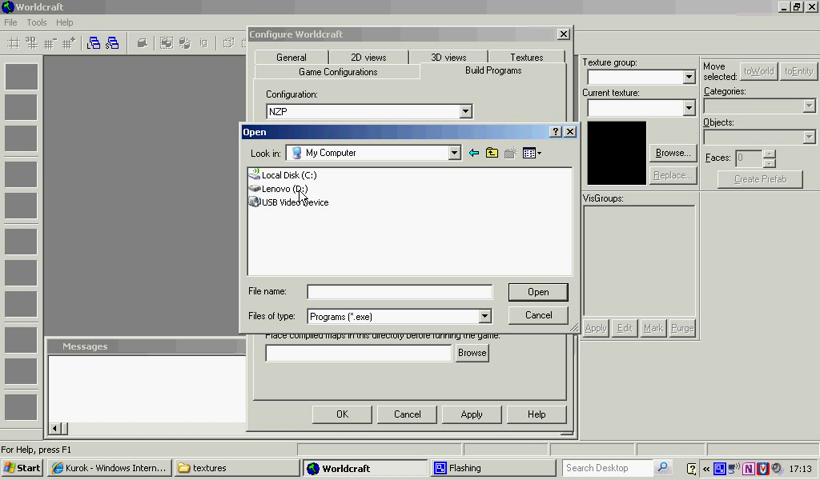
{"action": "double_click", "coordinate": [284, 176]}
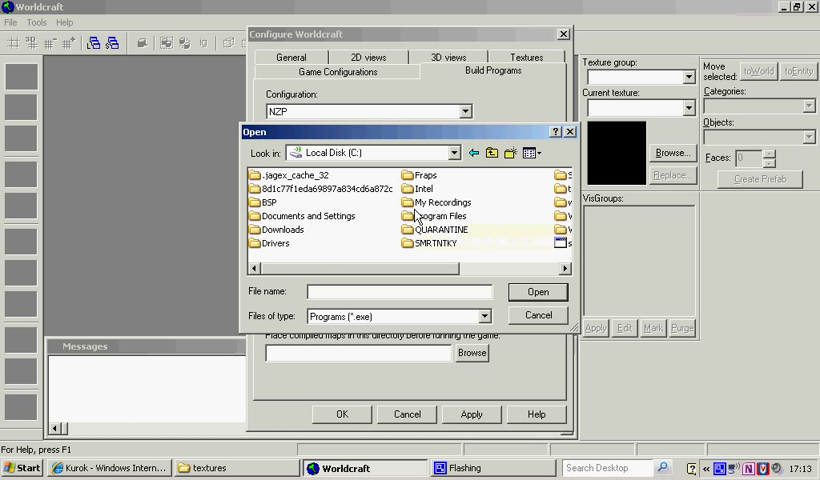
{"action": "double_click", "coordinate": [434, 216]}
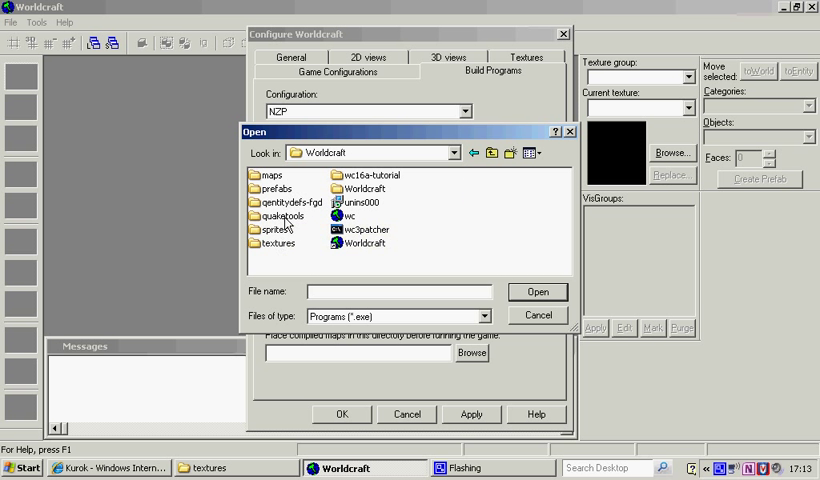
{"action": "double_click", "coordinate": [276, 216]}
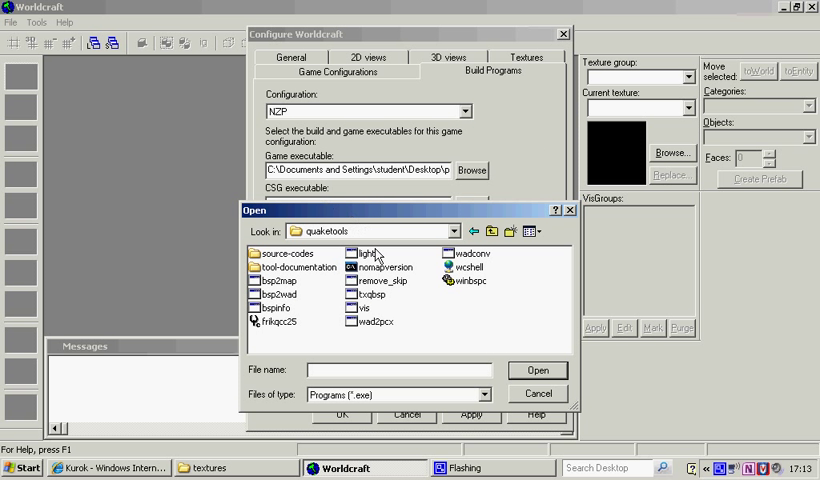
{"action": "left_click", "coordinate": [384, 266]}
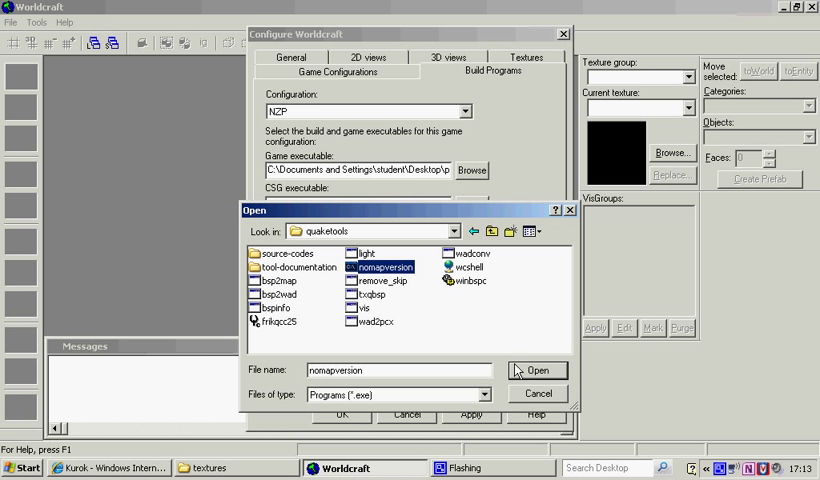
{"action": "left_click", "coordinate": [536, 370]}
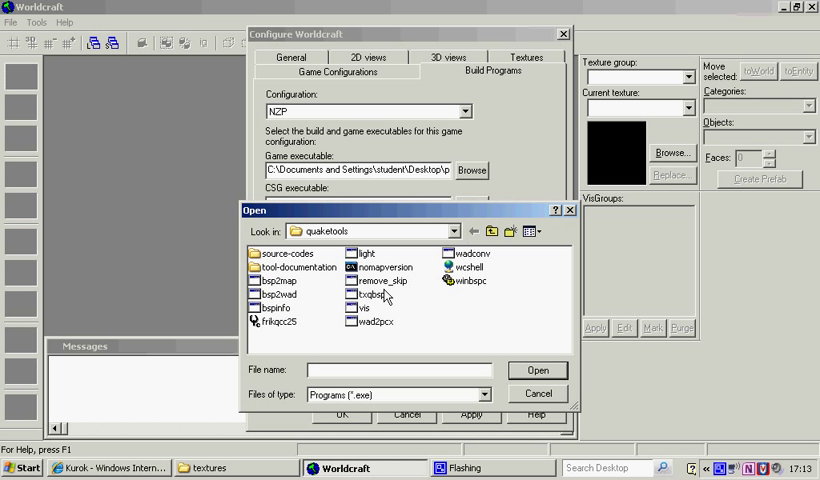
{"action": "left_click", "coordinate": [372, 294]}
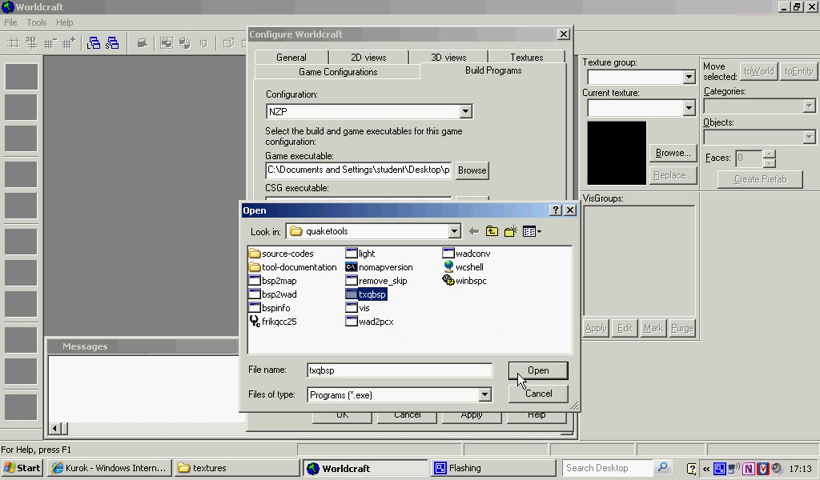
{"action": "left_click", "coordinate": [538, 372]}
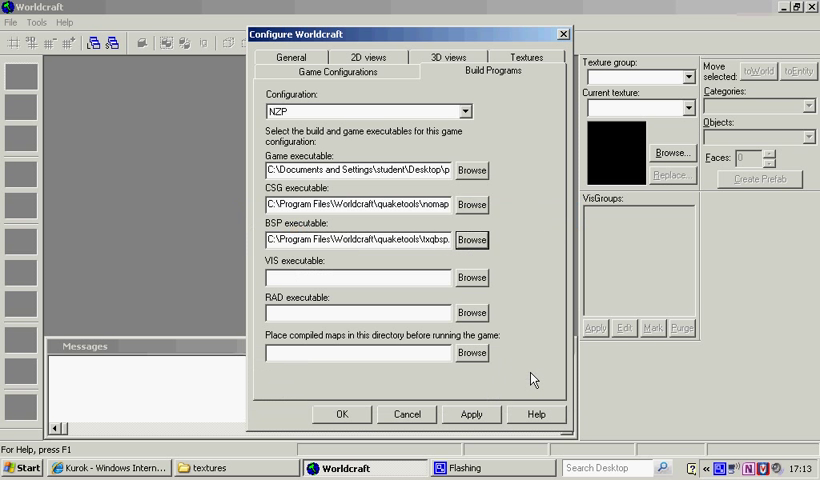
{"action": "left_click", "coordinate": [470, 204]}
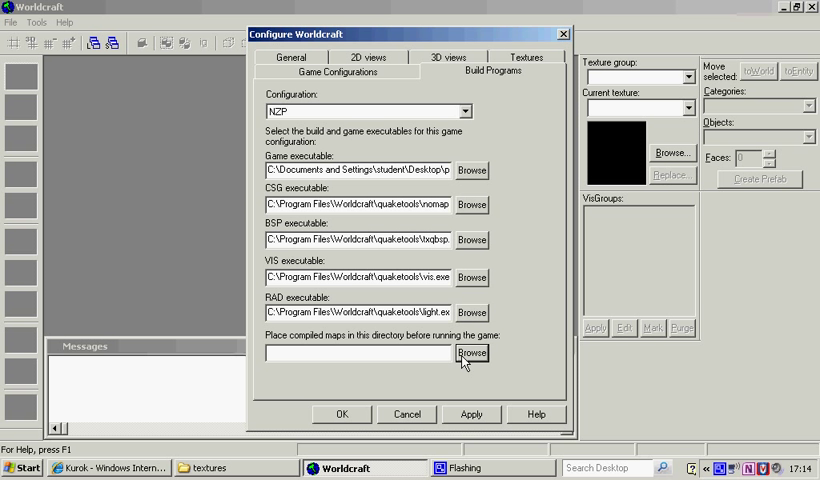
- Set the compiled maps folder to the Desktop and move on to the Textures settings
{"action": "left_click", "coordinate": [470, 352]}
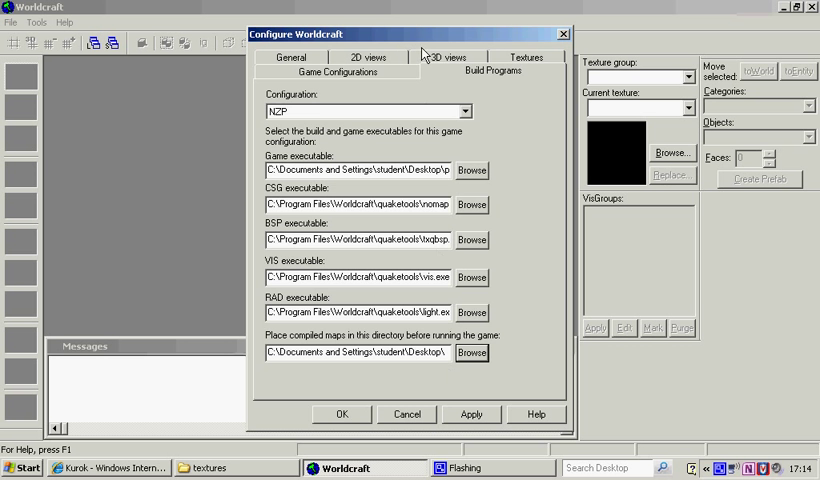
{"action": "left_click", "coordinate": [292, 72]}
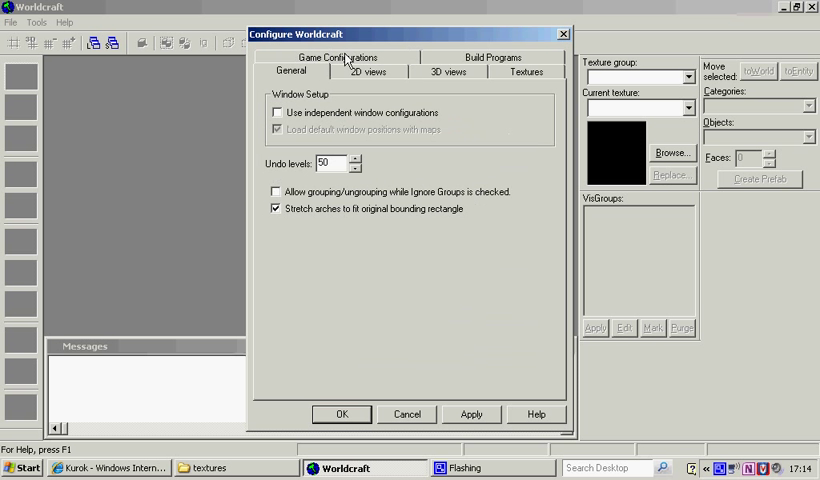
{"action": "left_click", "coordinate": [446, 72]}
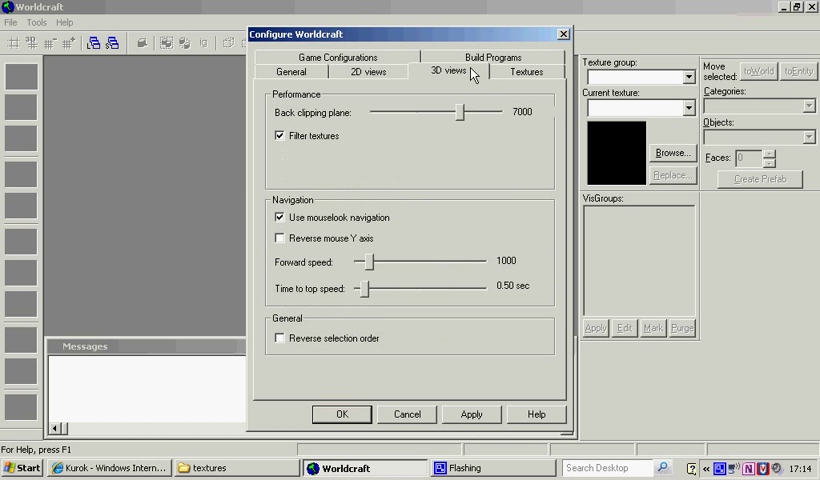
{"action": "left_click", "coordinate": [526, 72]}
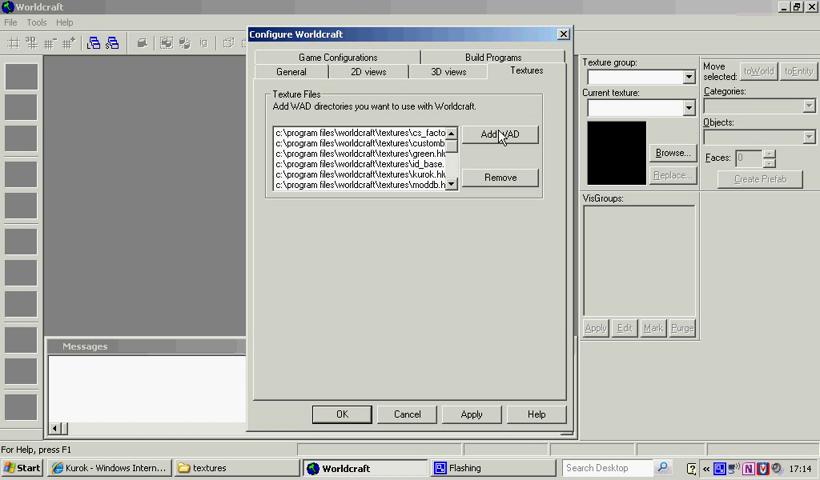
- Add the WAD files (halflife, gfx, decals, nuketown) from Worldcraft\textures to the texture list
{"action": "left_click", "coordinate": [500, 132]}
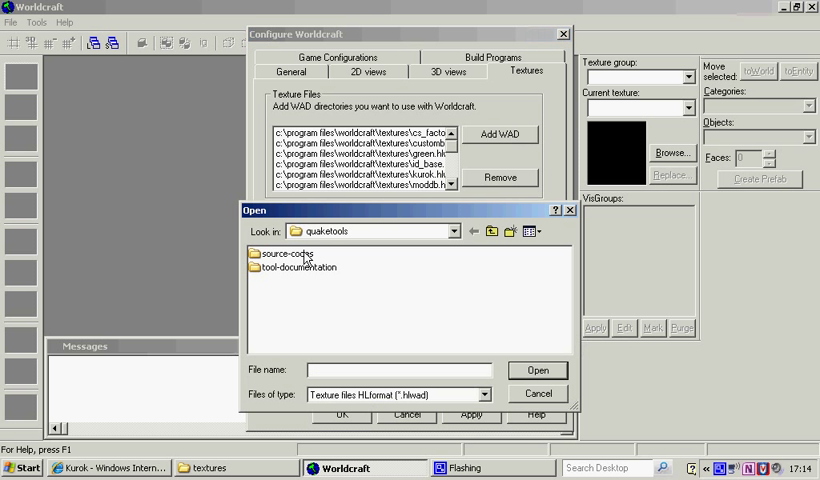
{"action": "left_click", "coordinate": [490, 232]}
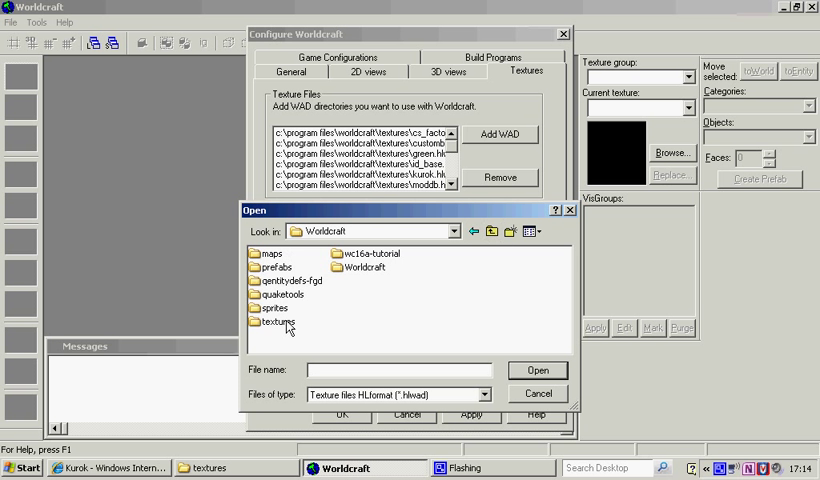
{"action": "double_click", "coordinate": [280, 322]}
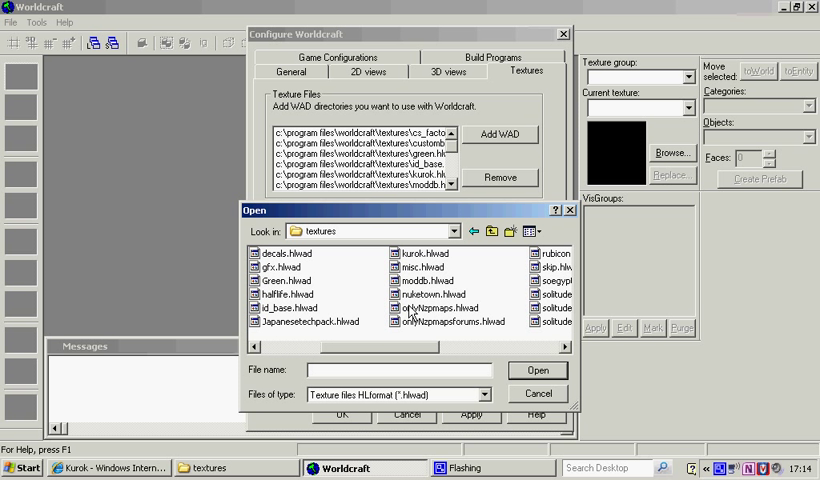
{"action": "left_click", "coordinate": [538, 392]}
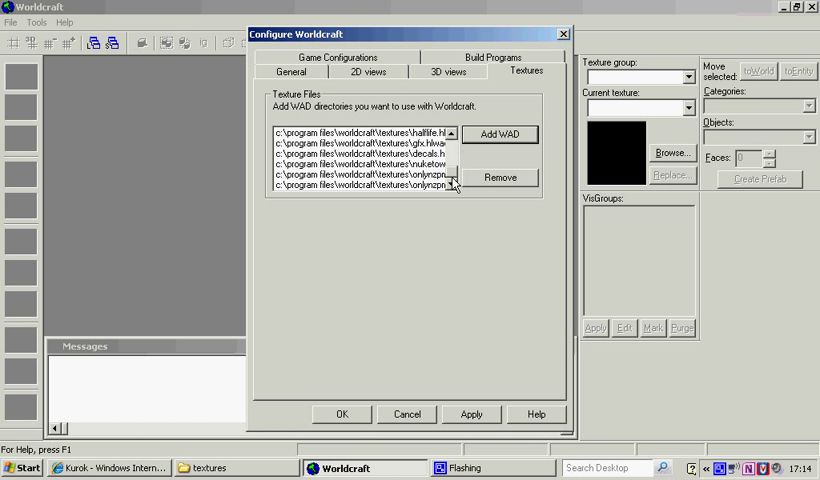
- Apply the texture settings and close the configuration dialog
{"action": "left_click", "coordinate": [360, 188]}
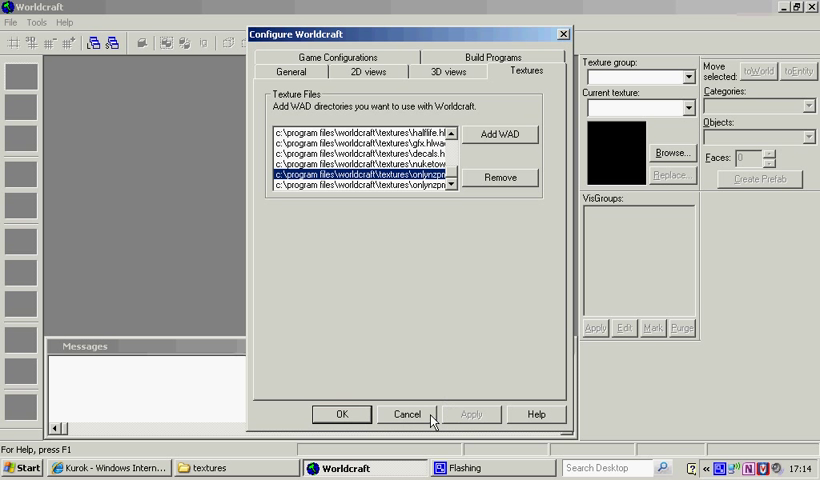
{"action": "left_click", "coordinate": [406, 414]}
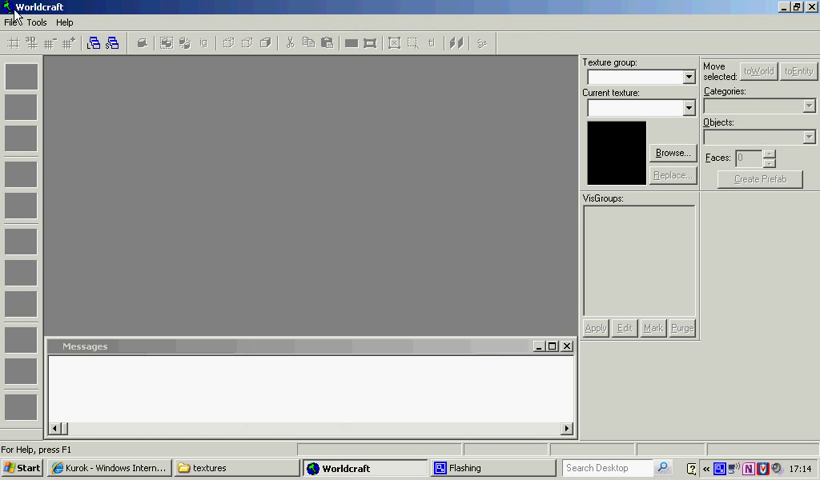
- Create a new empty map, Map1, via File > New
{"action": "left_click", "coordinate": [10, 22]}
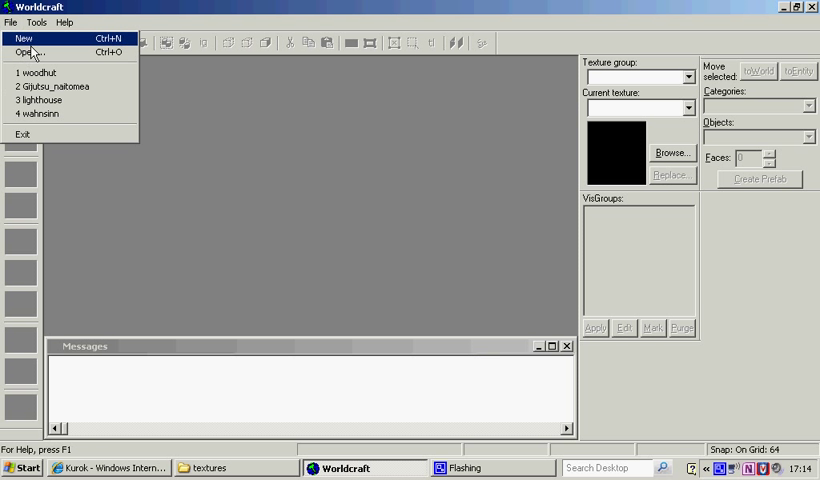
{"action": "left_click", "coordinate": [24, 38]}
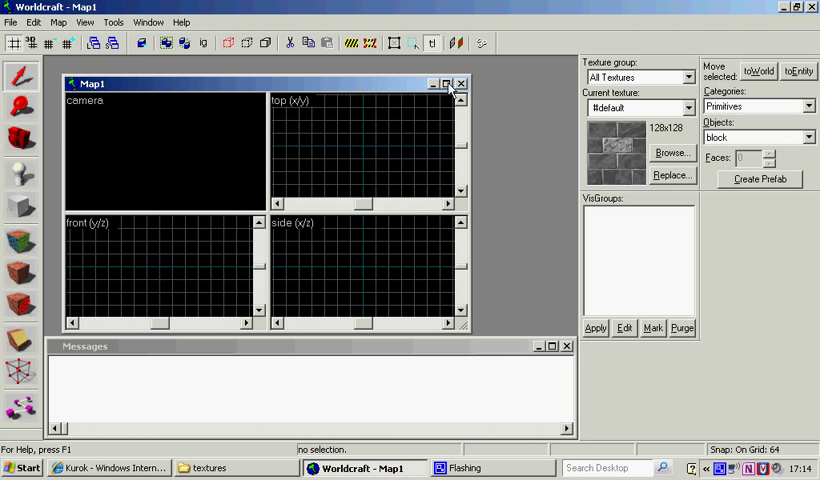